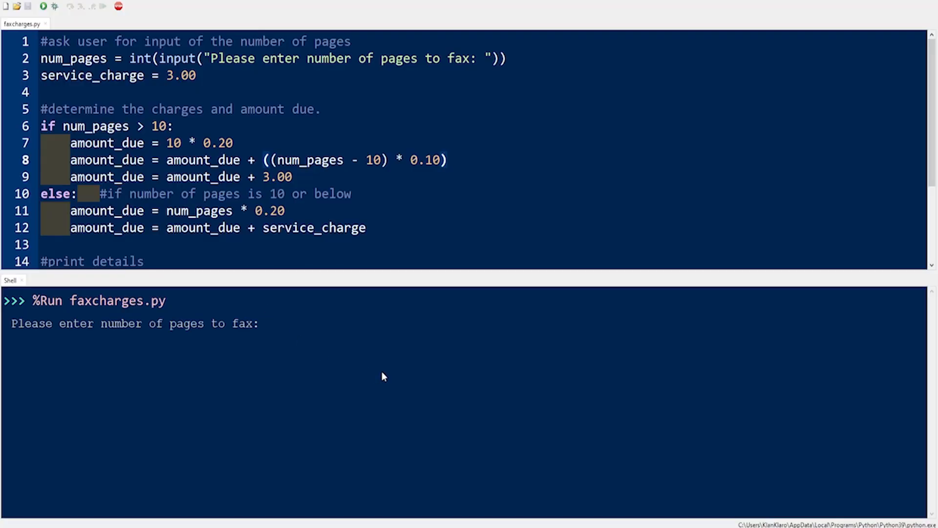
- Enter 15 pages at the shell prompt to see the fax charges printout
text(15)
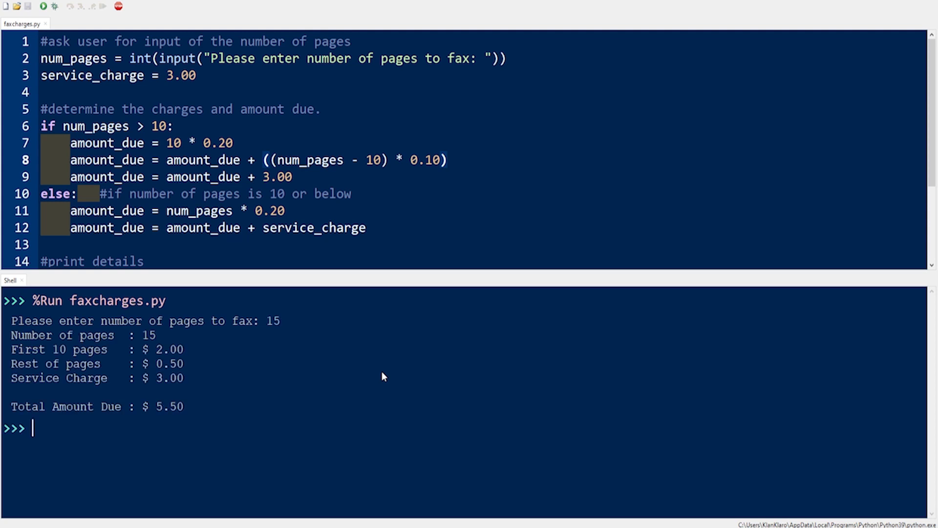
mouse_move(372, 503)
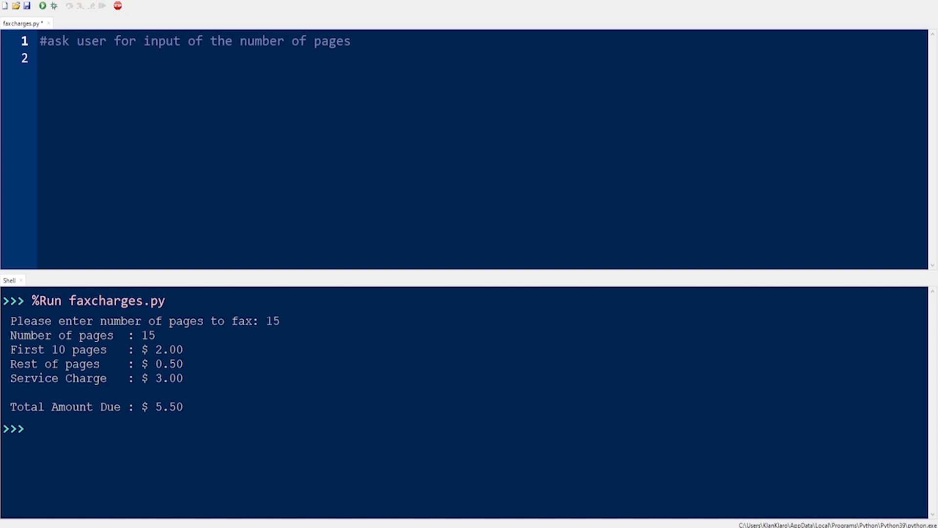
- Add the num_pages integer input line, service_charge = 3.00, and the '#determine the charges and amount due.' comment
click(351, 40)
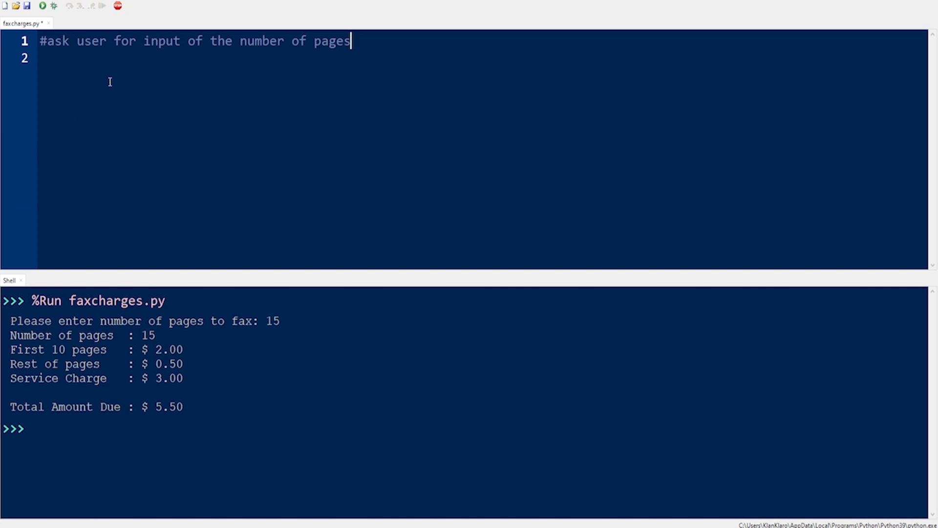
text(num_pages = int(input("Please enter number of pages to fax: ")))
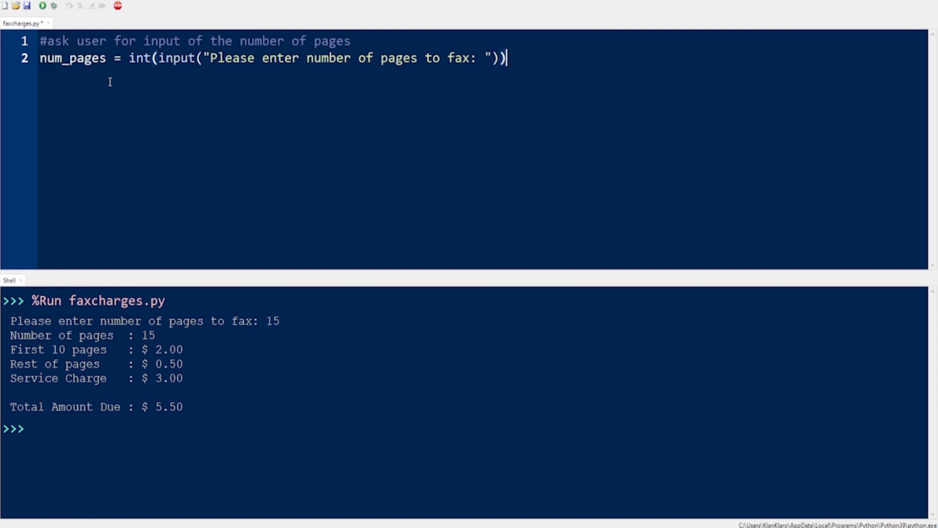
key(Return)
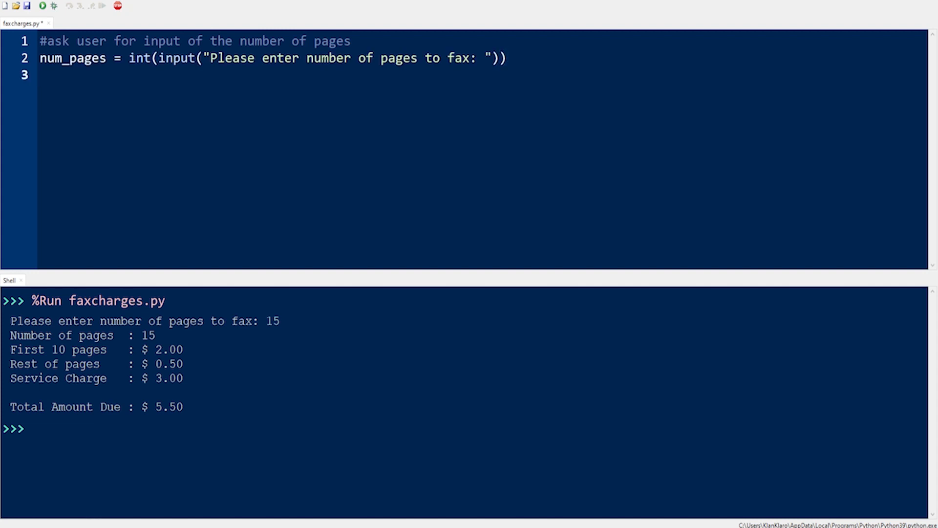
text(service_charge = 3.00)
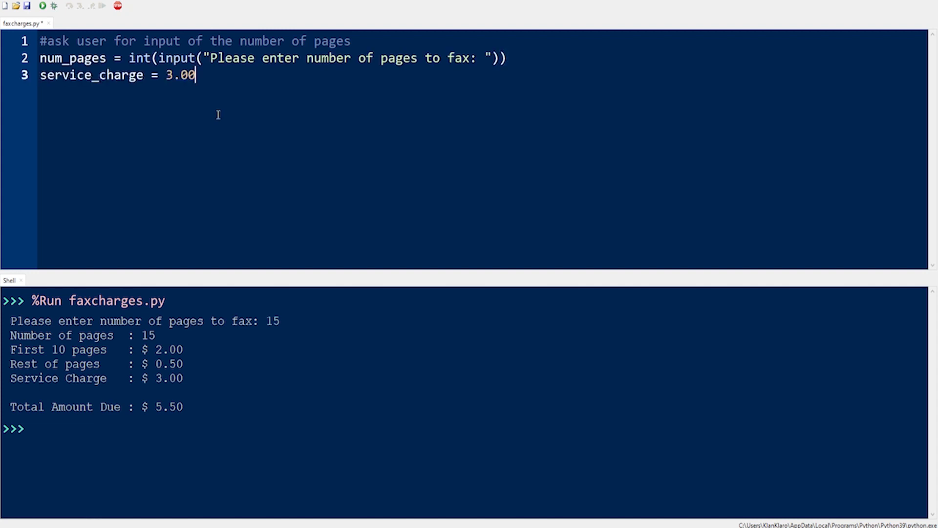
key(Return)
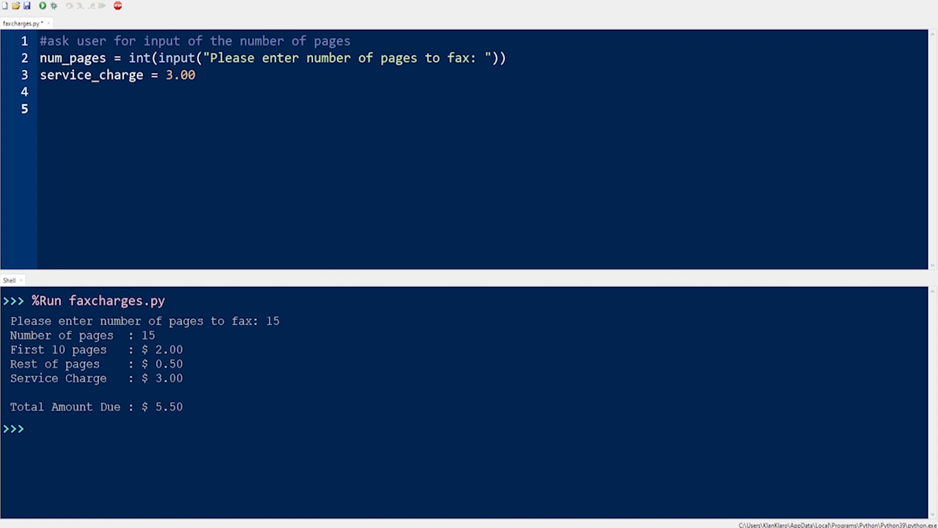
text(#determine the charges and amount due.)
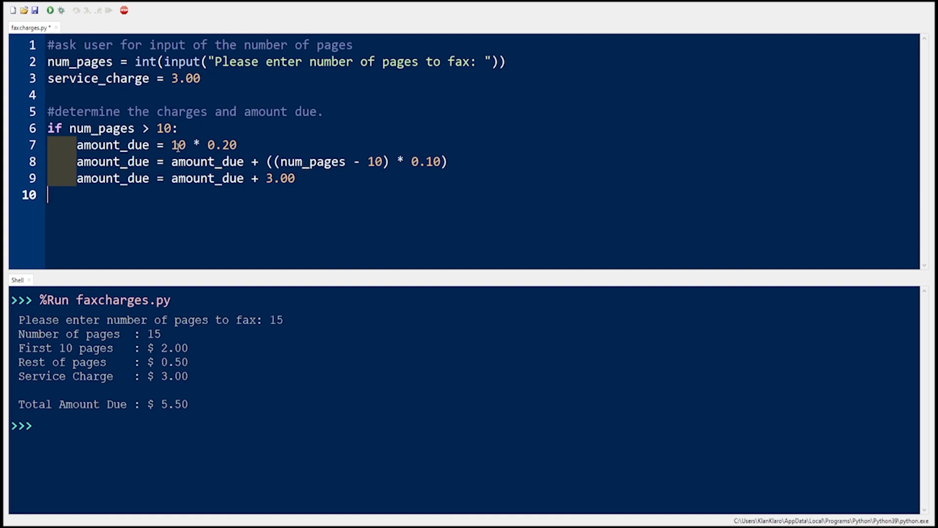
- Position the cursor on the fixed 3.00 in the over-10-pages block on line 9
click(170, 145)
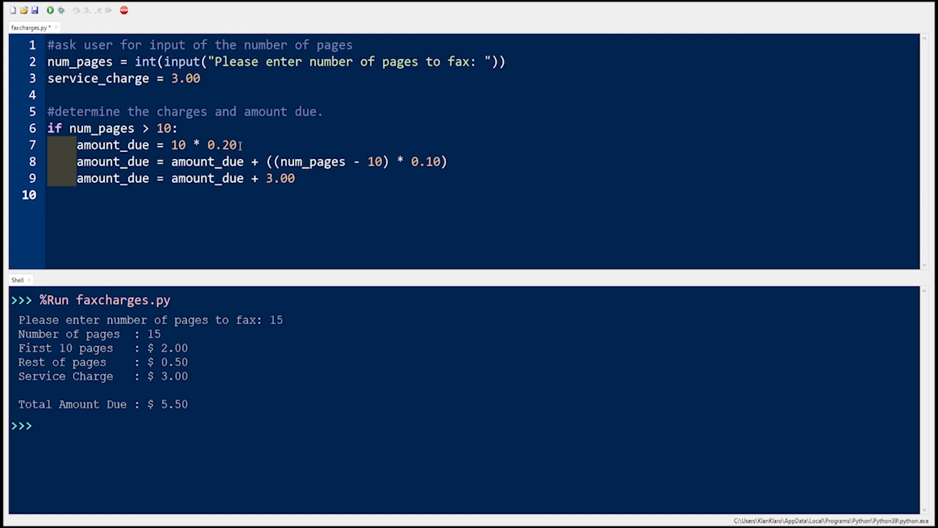
click(296, 179)
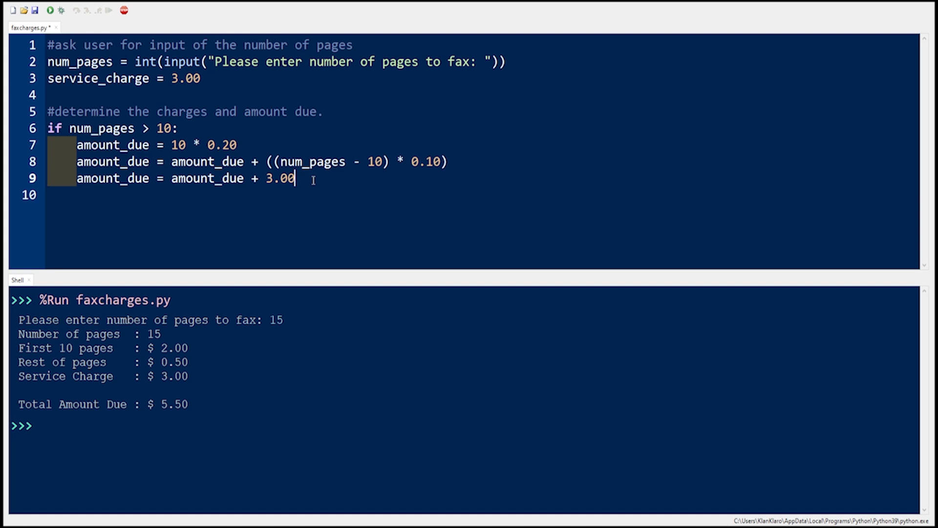
click(238, 144)
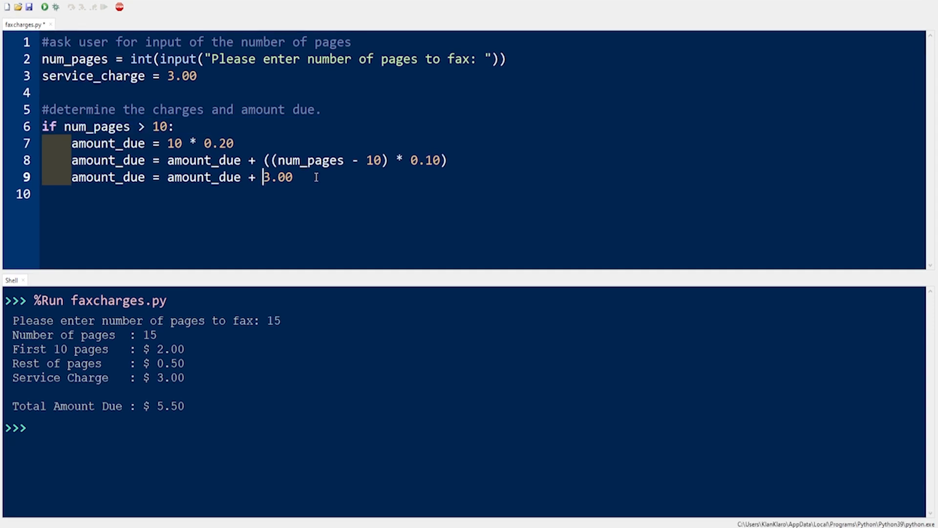
- Replace the literal 3.00 with service_charge and start a new line
text(ser)
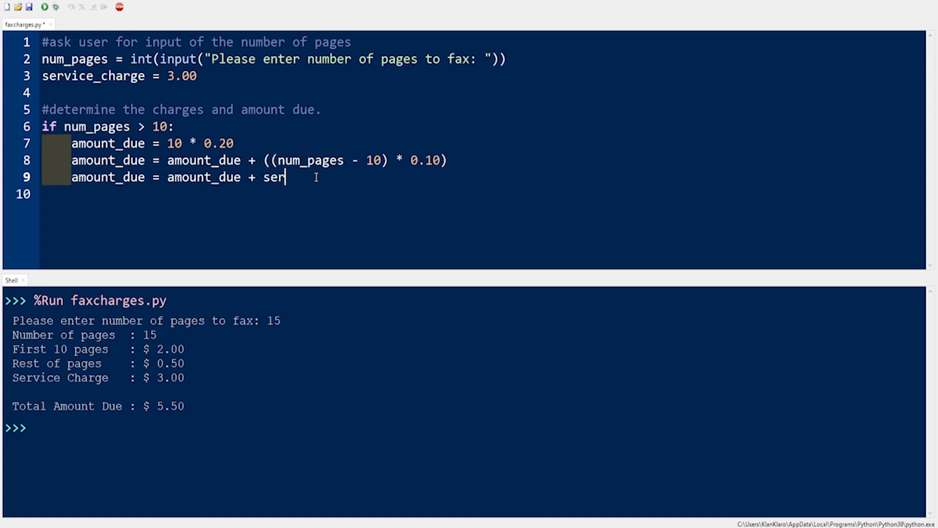
text(vice_ch)
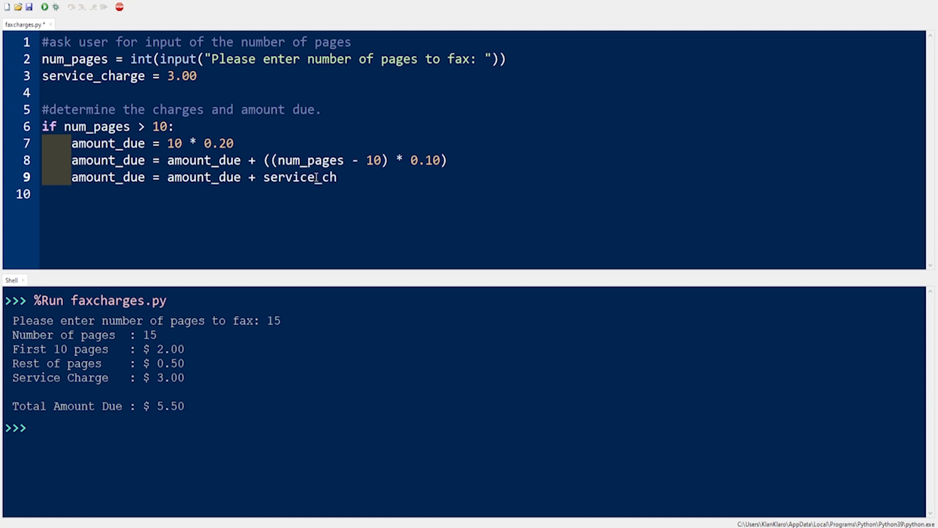
text(arge)
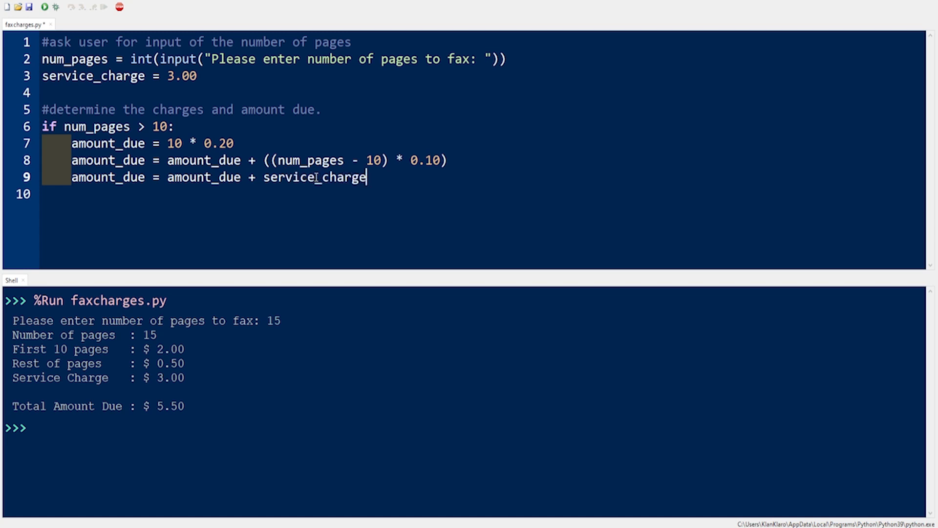
key(Return)
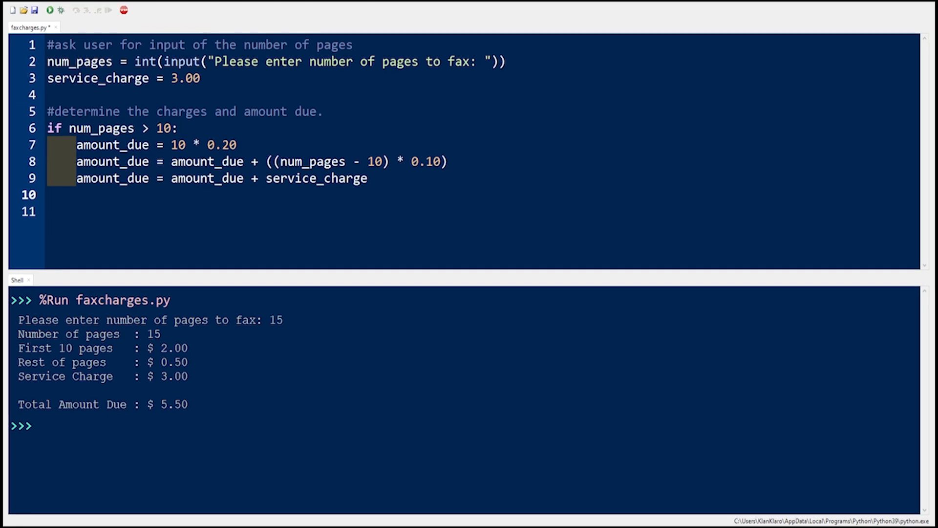
mouse_move(136, 196)
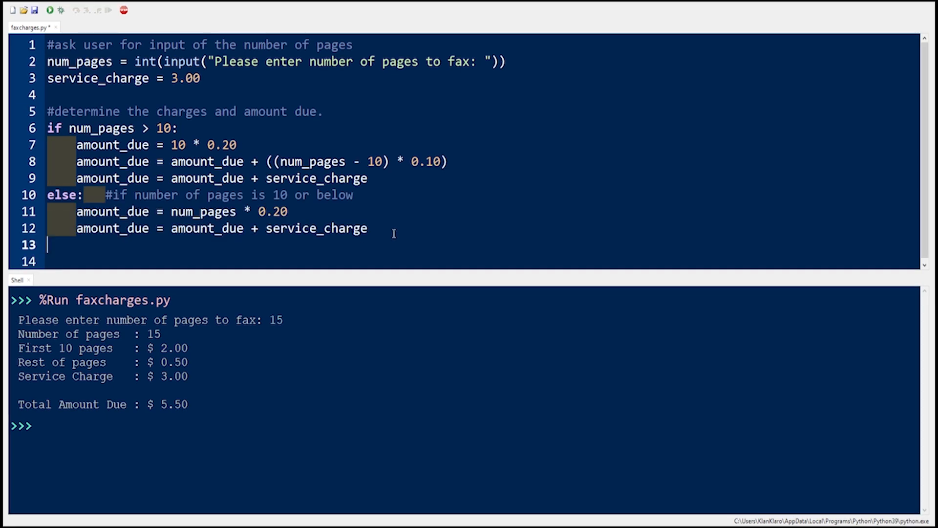
- Write the else branch: amount_due = num_pages * 0.20 plus service_charge
click(368, 228)
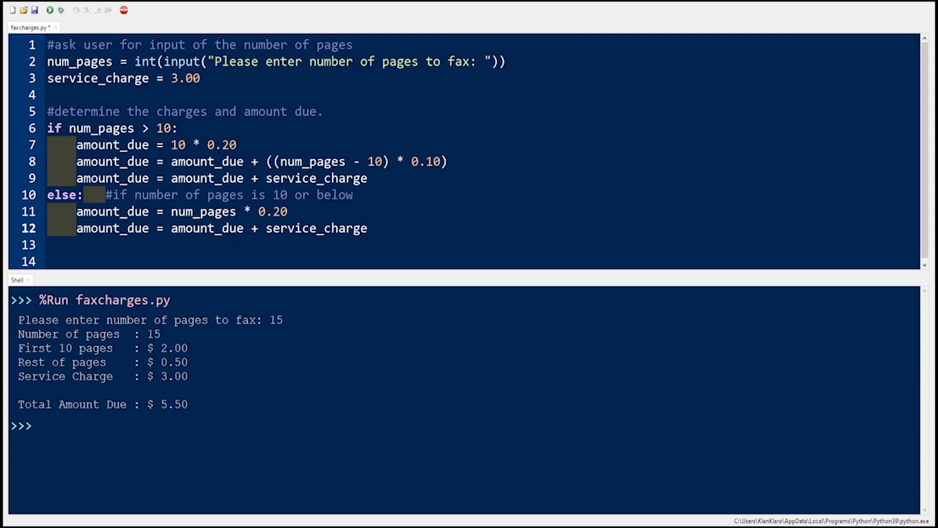
click(369, 229)
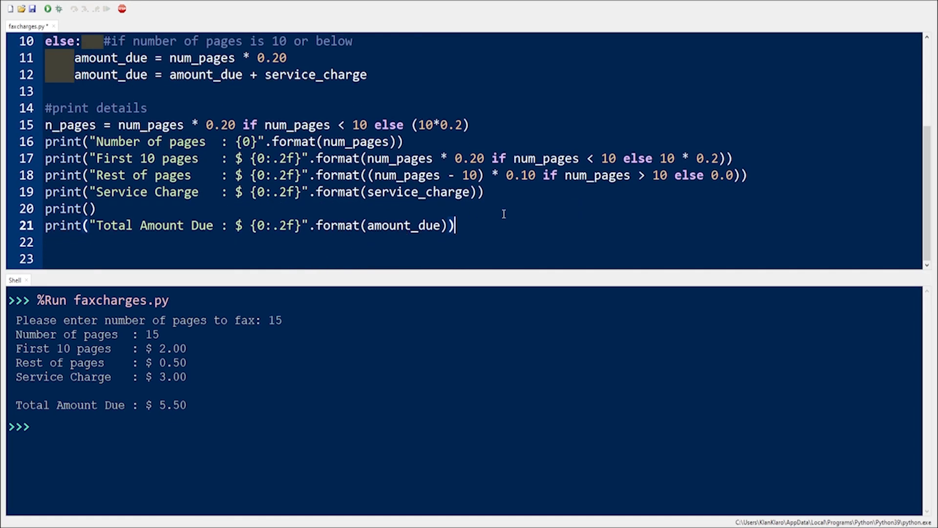
mouse_move(506, 120)
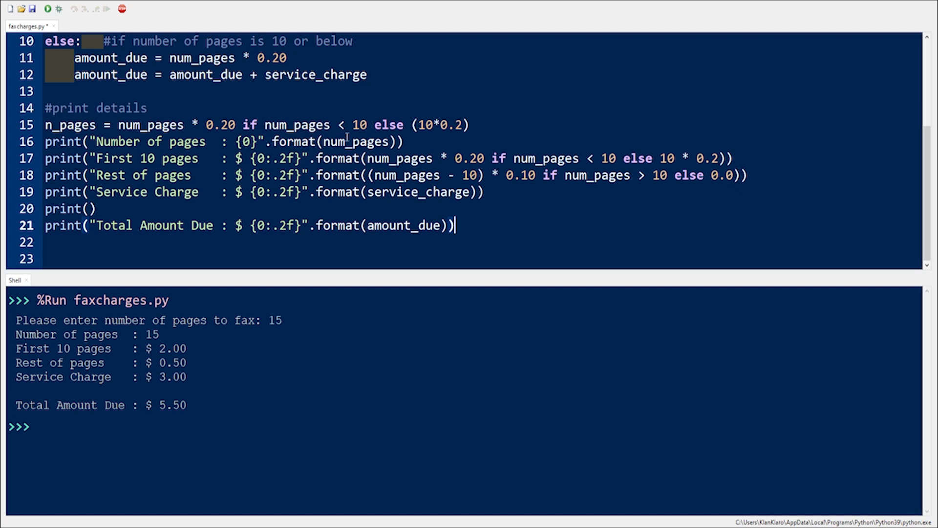
mouse_move(293, 263)
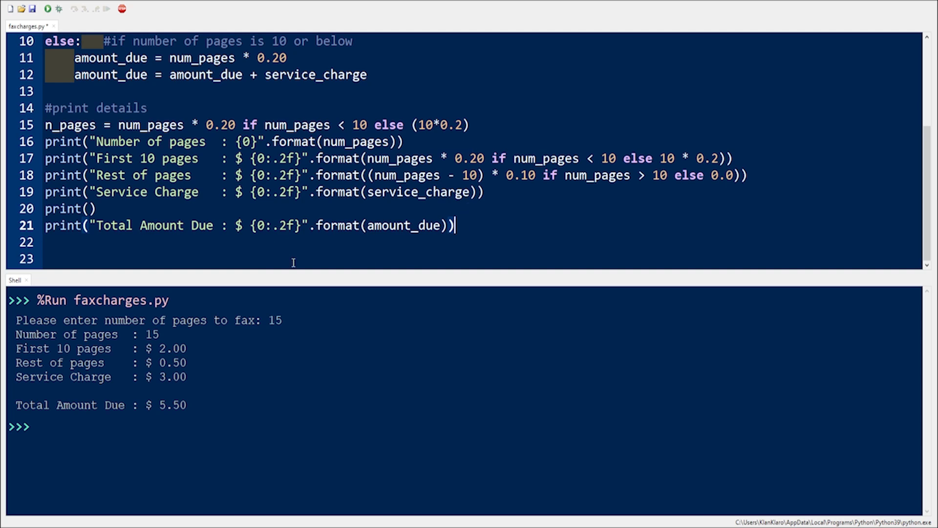
mouse_move(495, 234)
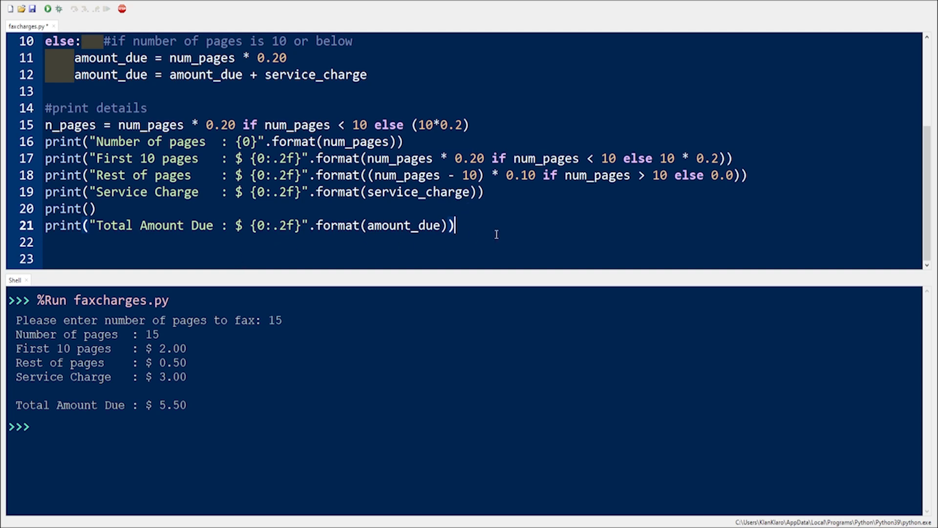
mouse_move(322, 328)
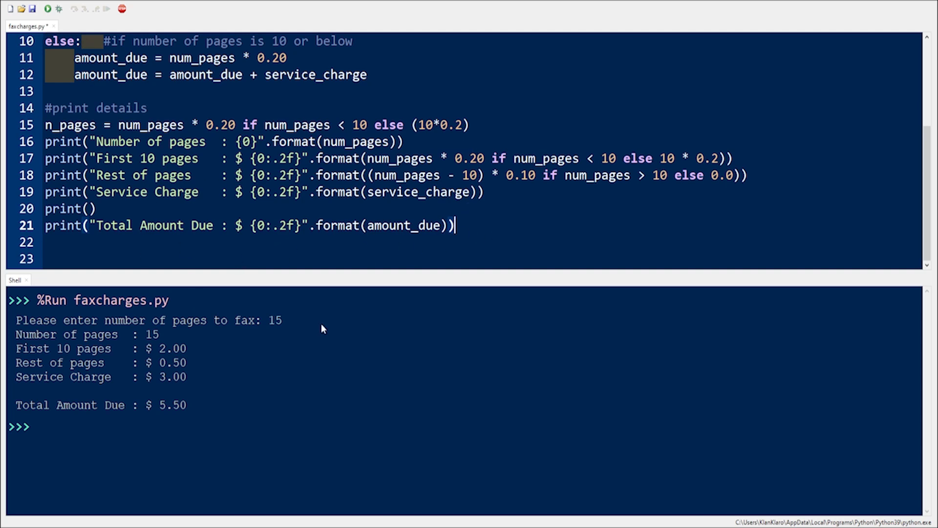
- Save and run the rewritten fax charges script from the toolbar
click(46, 9)
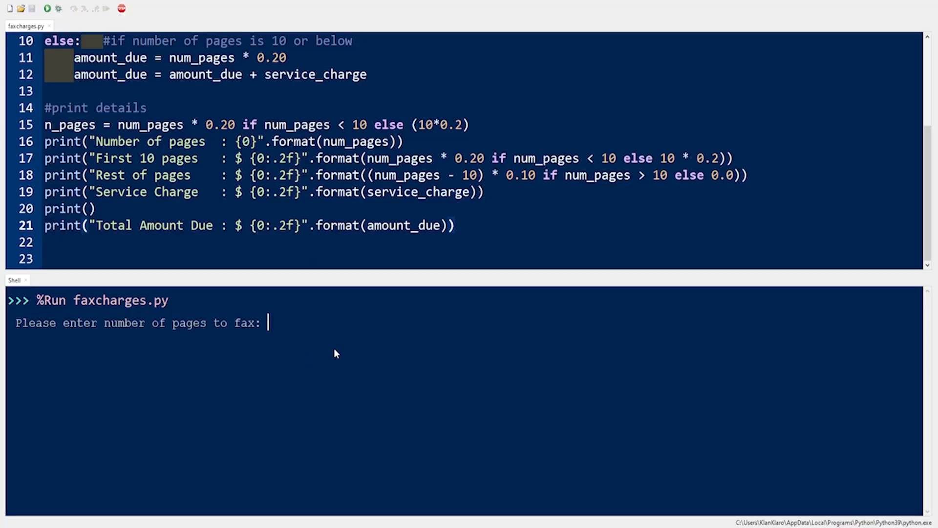
- Enter 21 pages at the prompt, giving a total amount due of $6.10
text(21)
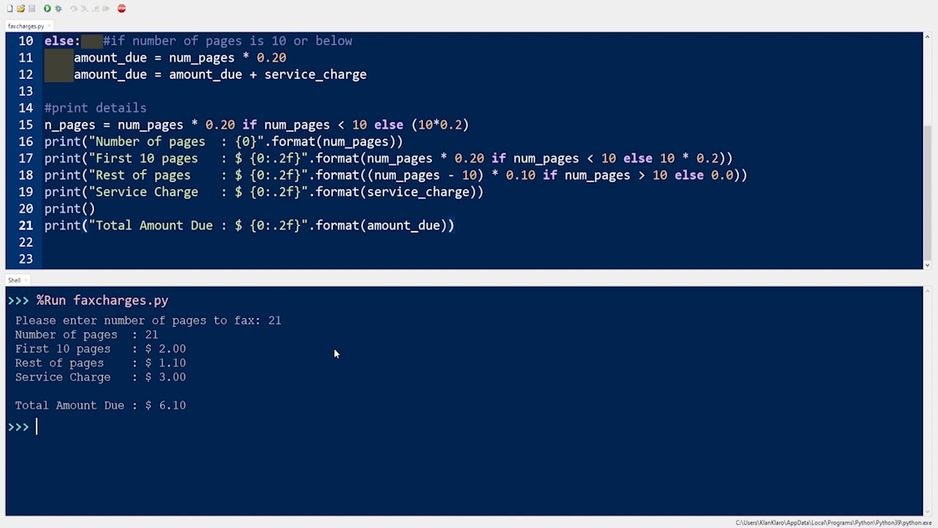
mouse_move(255, 347)
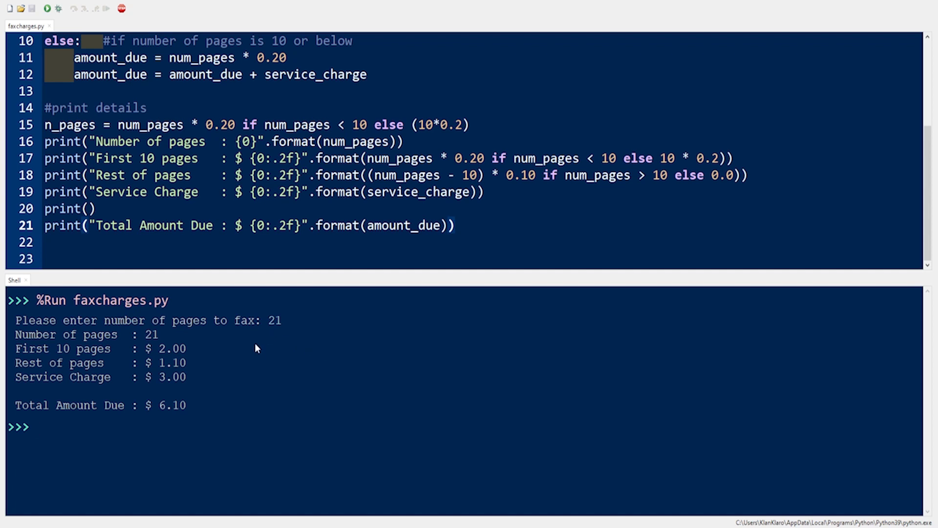
mouse_move(288, 383)
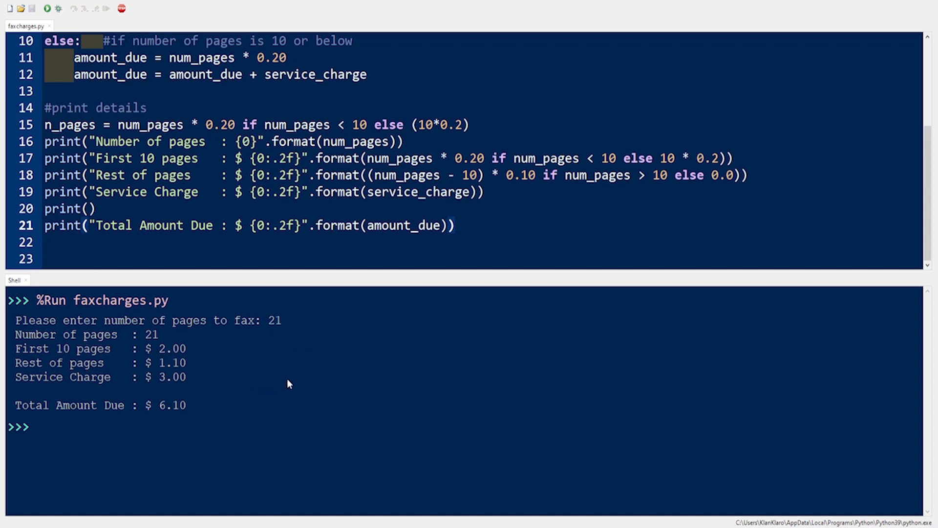